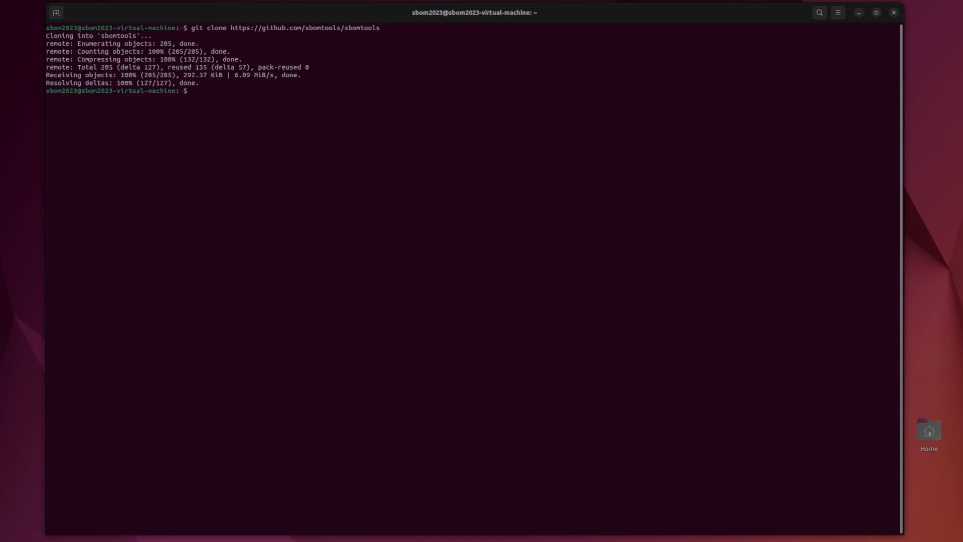
Enter sbomtools/ and install build via pip3 and python3.10-venv via apt.
type("cd sbomtools/o")
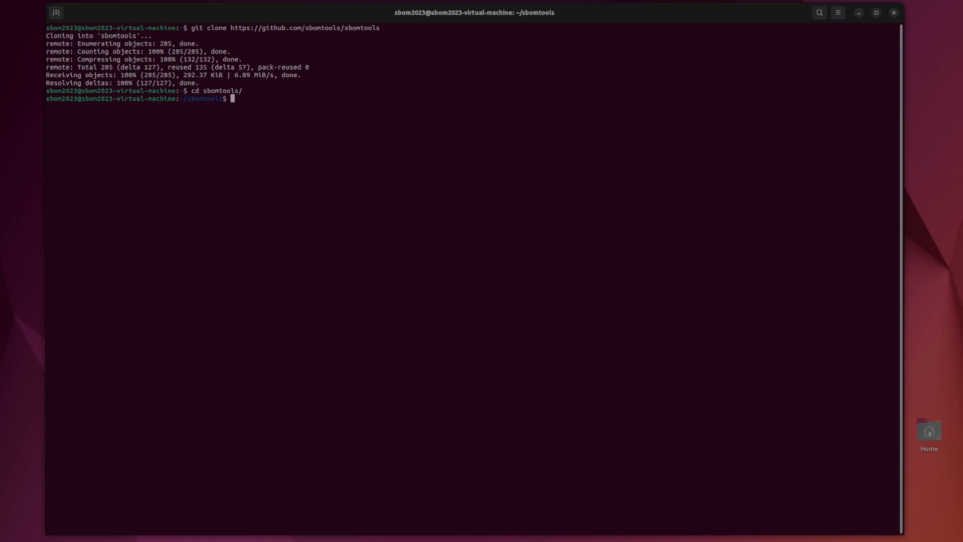
type("pip3 install build")
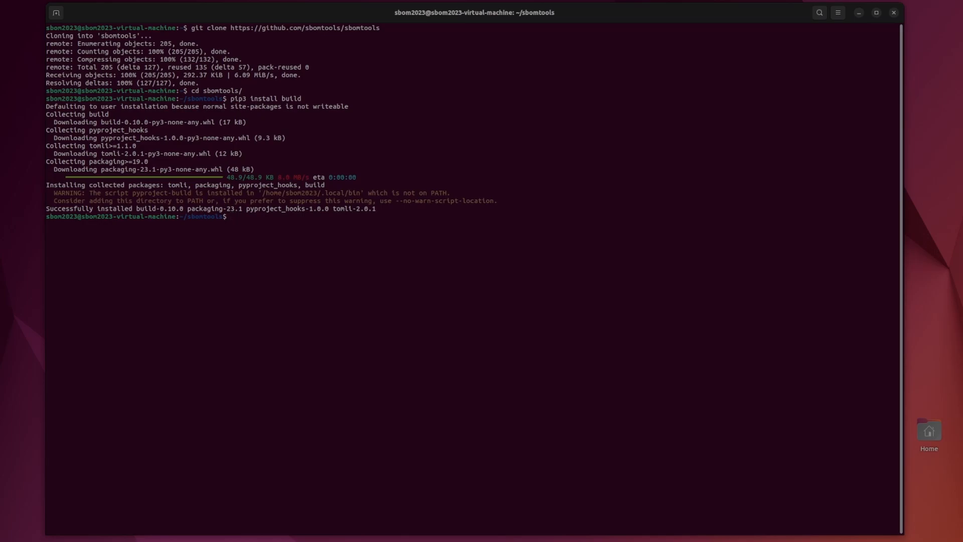
type("sudo apt install")
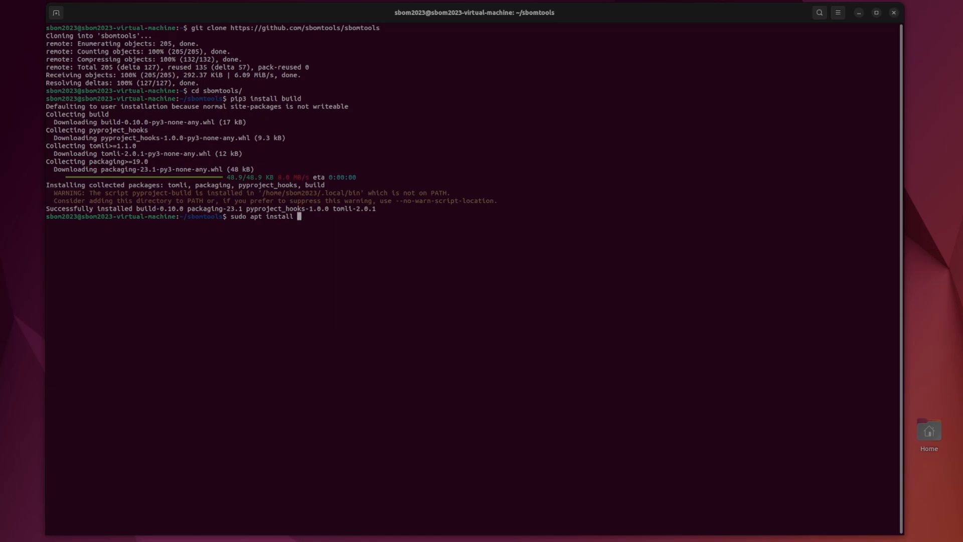
type("python3.10")
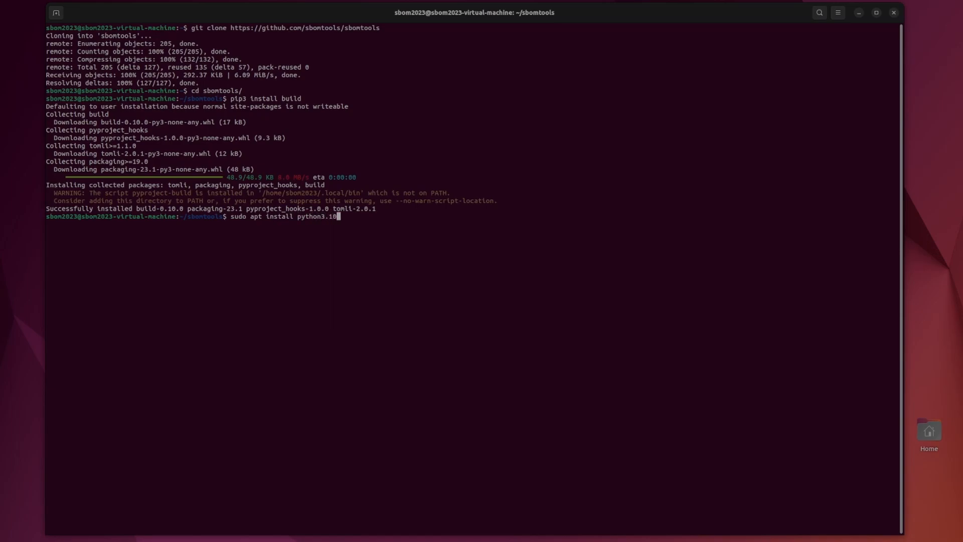
type("-venv")
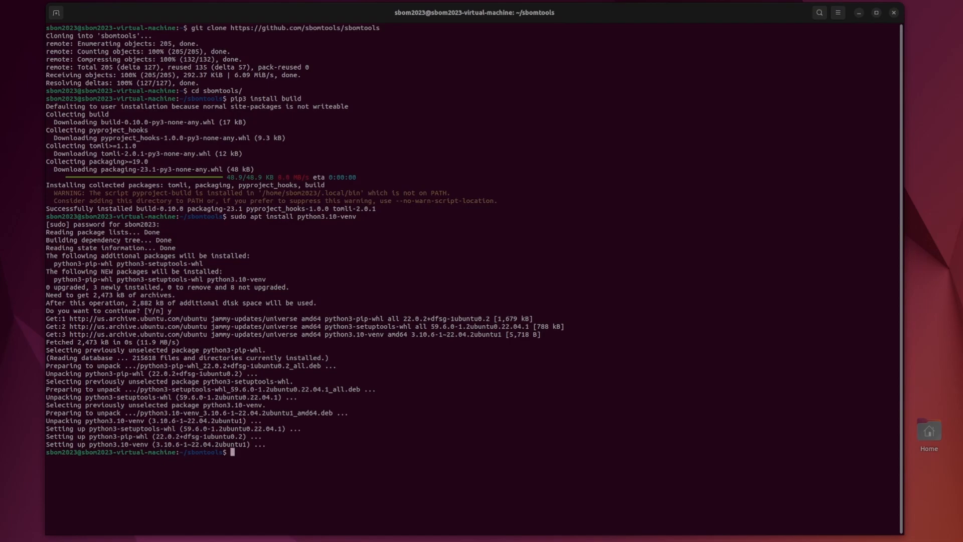
Start building the sbomtools wheel with python3 -m build -w.
type("python3 -m b")
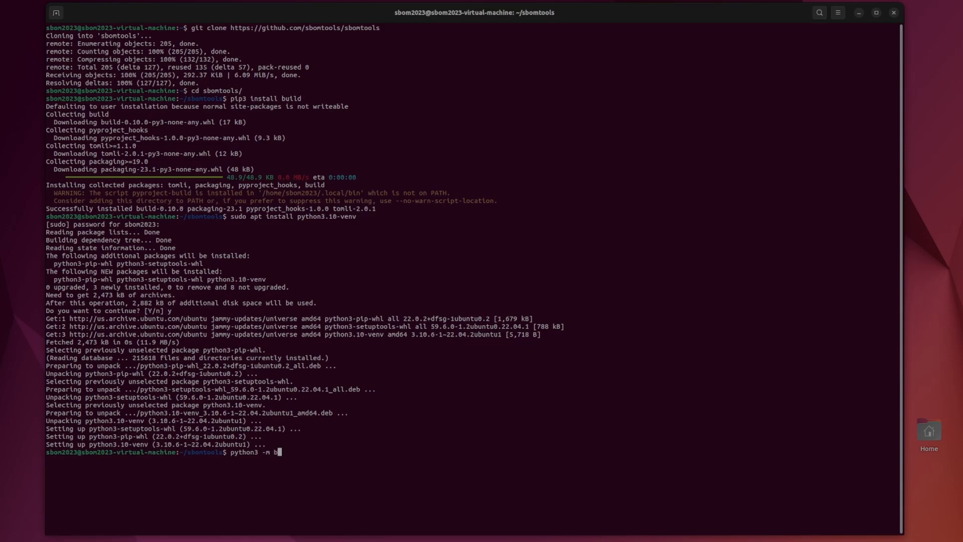
type("uild -w")
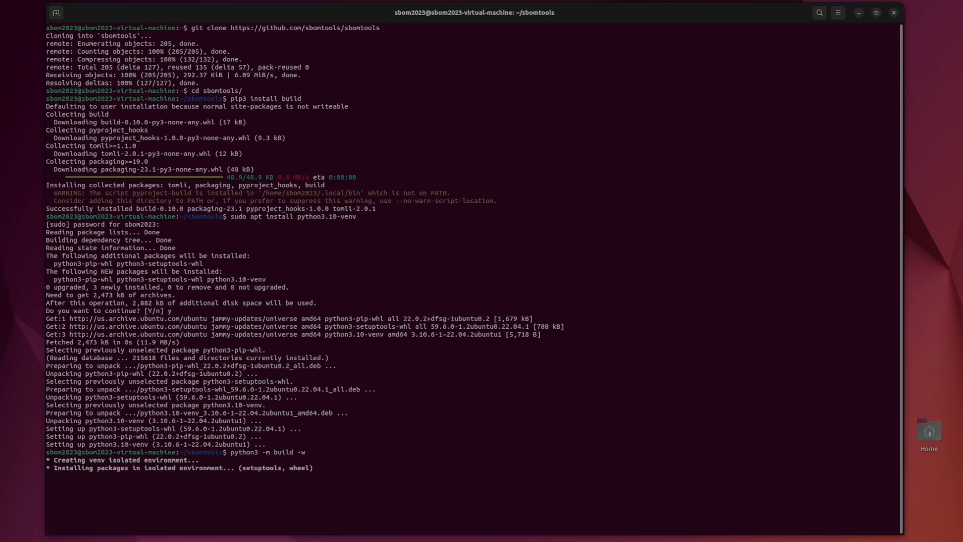
Install sbomtools-0.3.2-py3-none-any.whl from dist/ with sudo pip3 and list the home folder.
type("cd dist/")
type("sudo p")
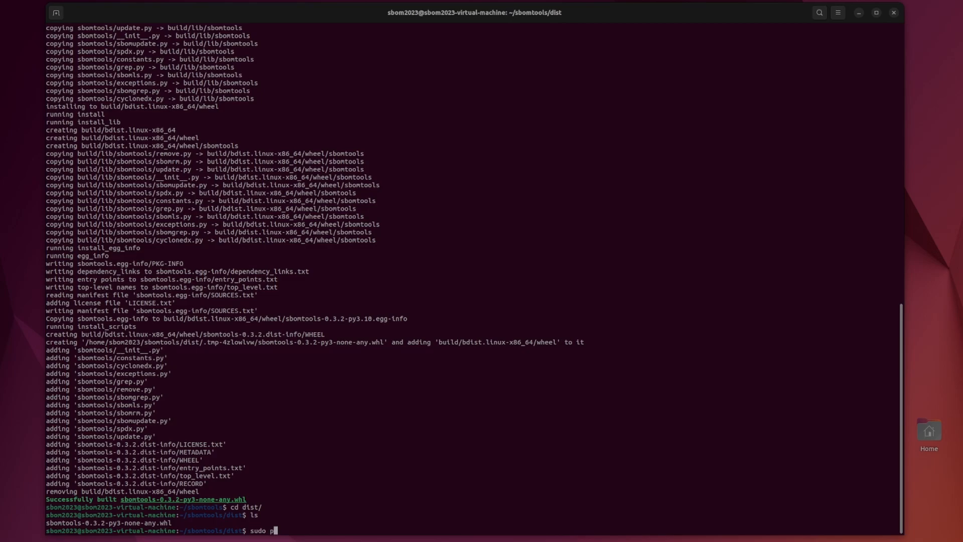
type("ip3 install")
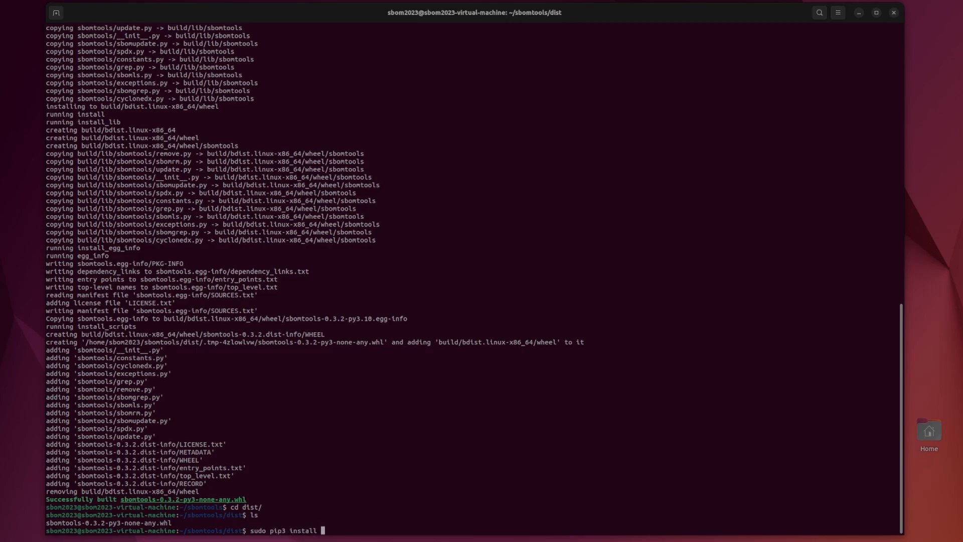
type("sbomtools-0.3.2-py3-none-any.whl")
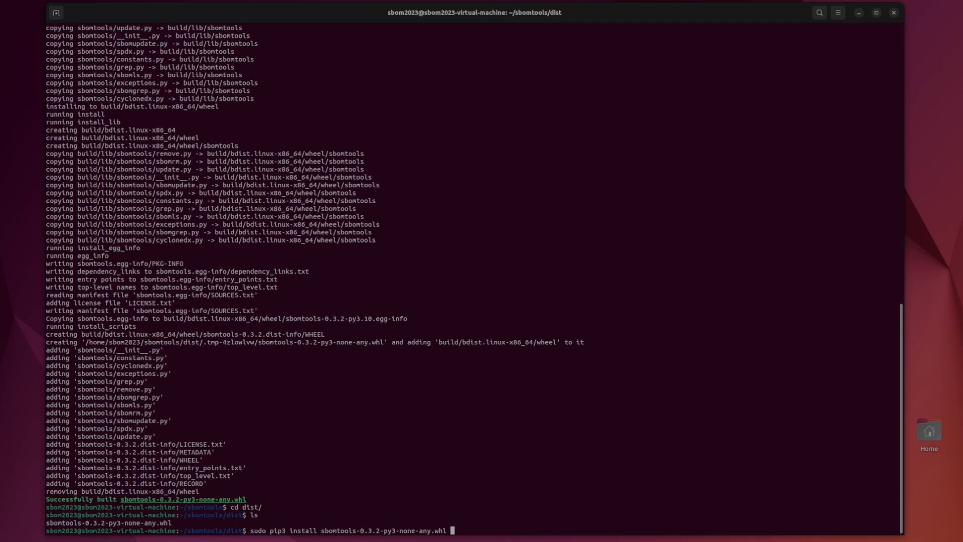
key("Return")
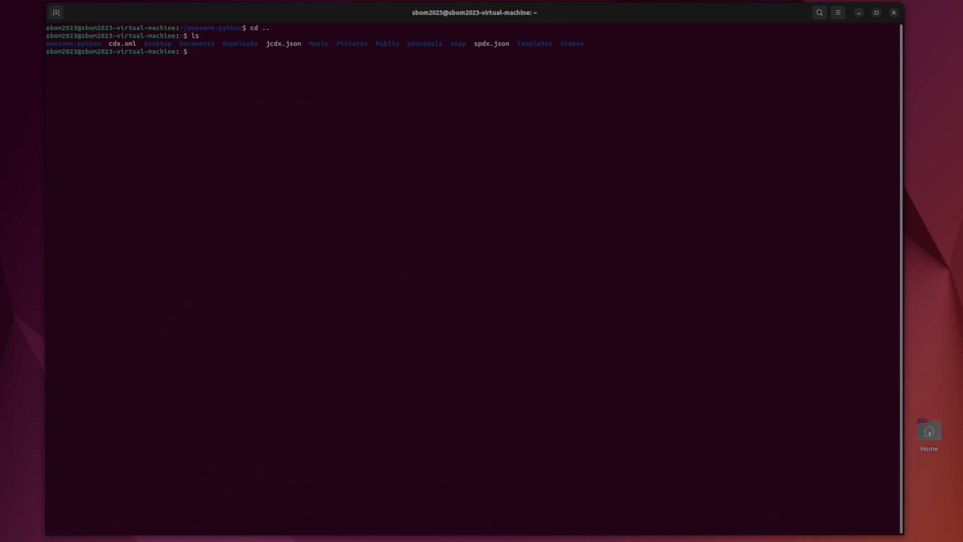
Show sbomls help, then list jcdx.json components inline, one per line (-1) and as JSON (-j).
type("sbomls -h")
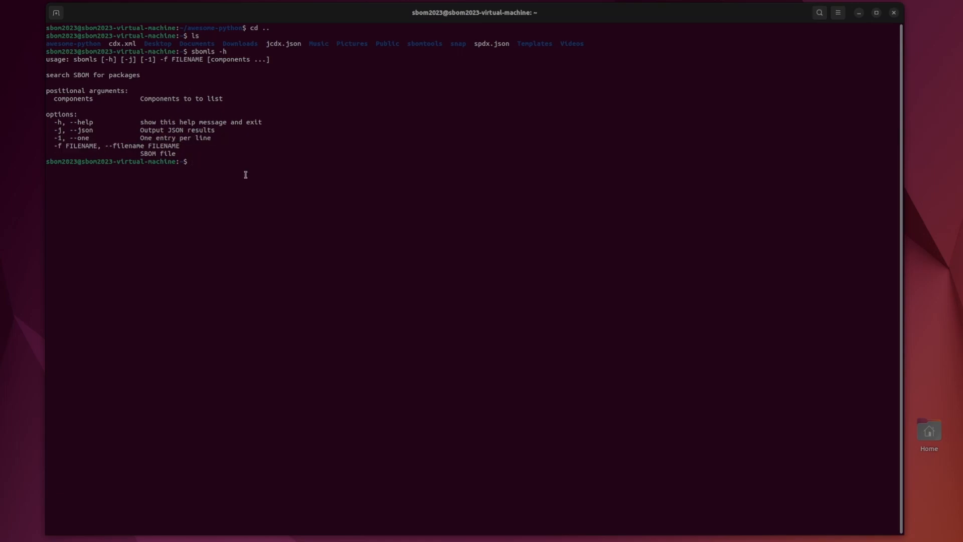
type("sbomls")
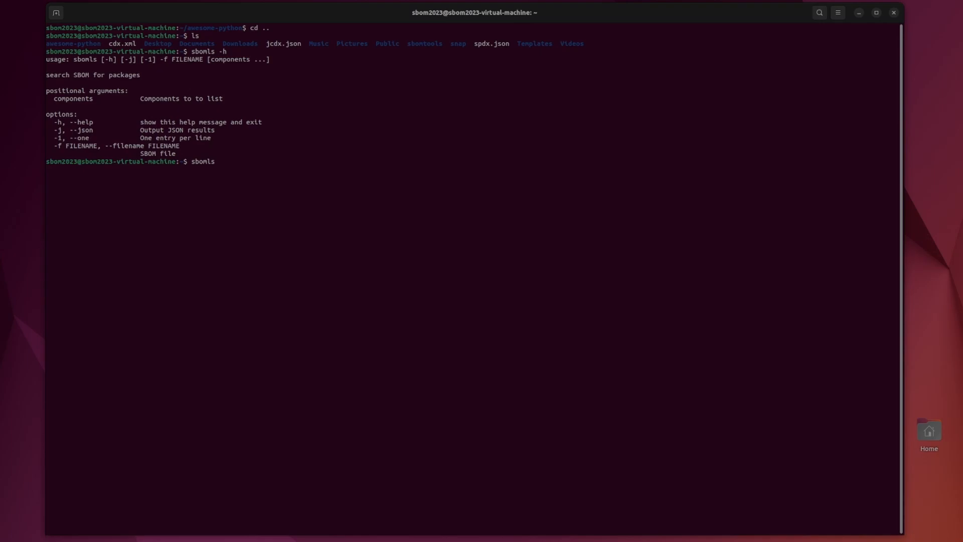
mouse_move(310, 37)
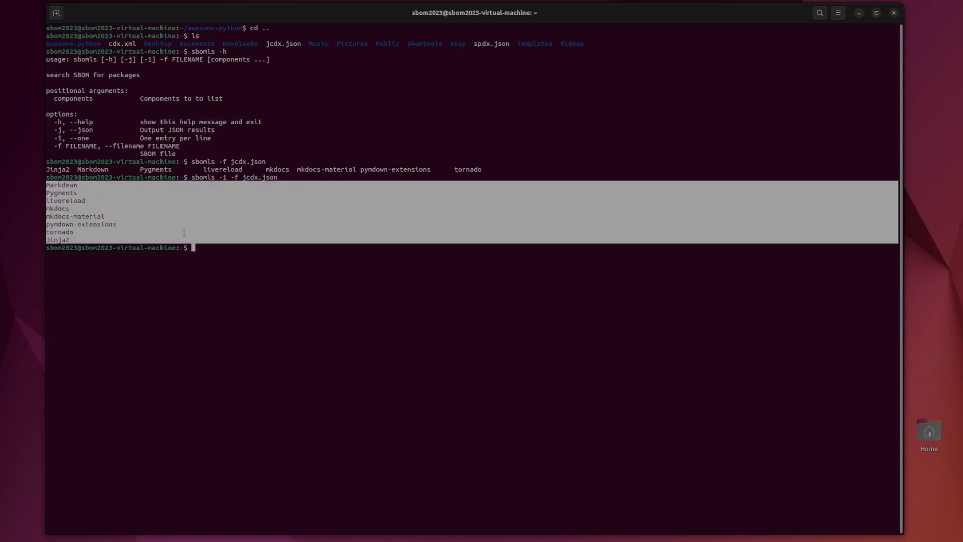
type("sbomls -1 -f jcdx.json")
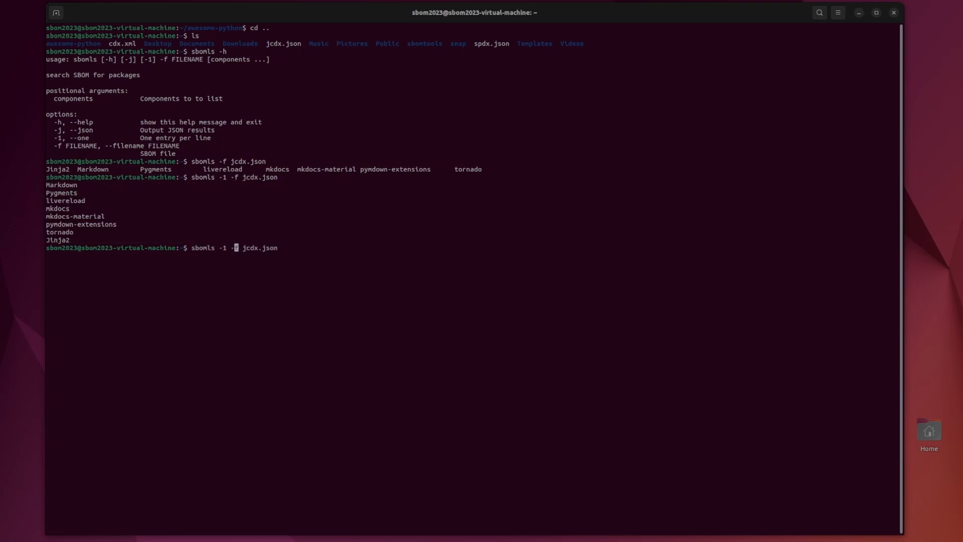
type("j")
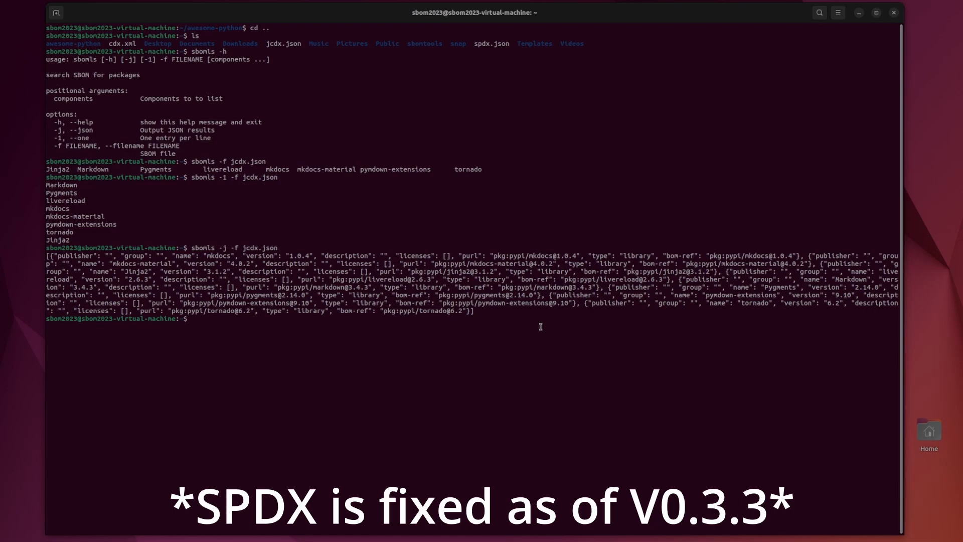
Run sbomls on spdx.json and cdx.xml to show their errors, then clear the screen.
type("sbol")
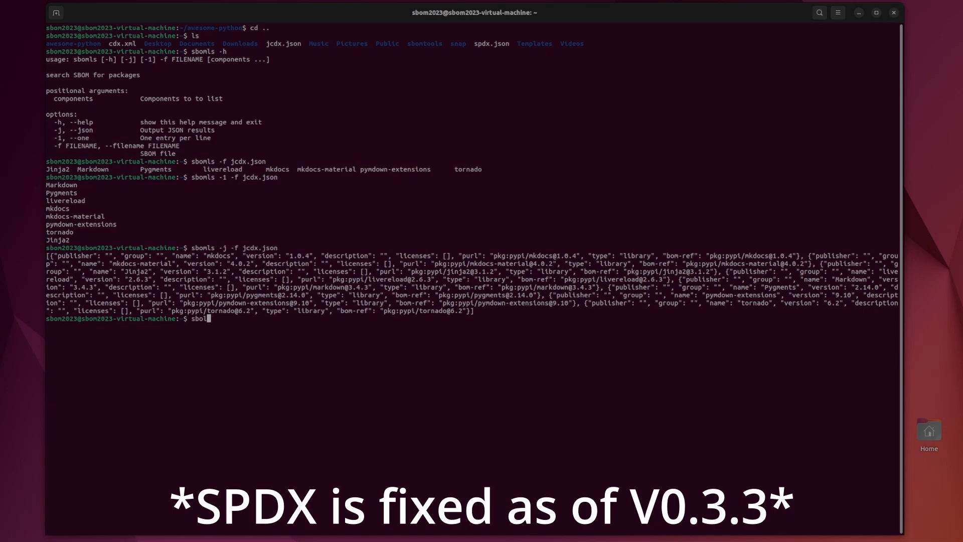
type("s")
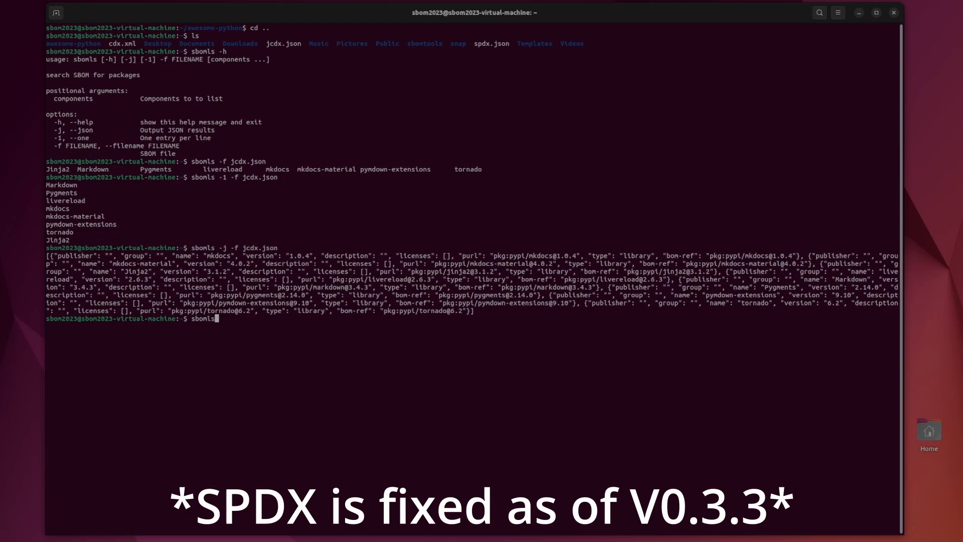
type("-f spdx.json")
type("sbomls -f cdx.xml")
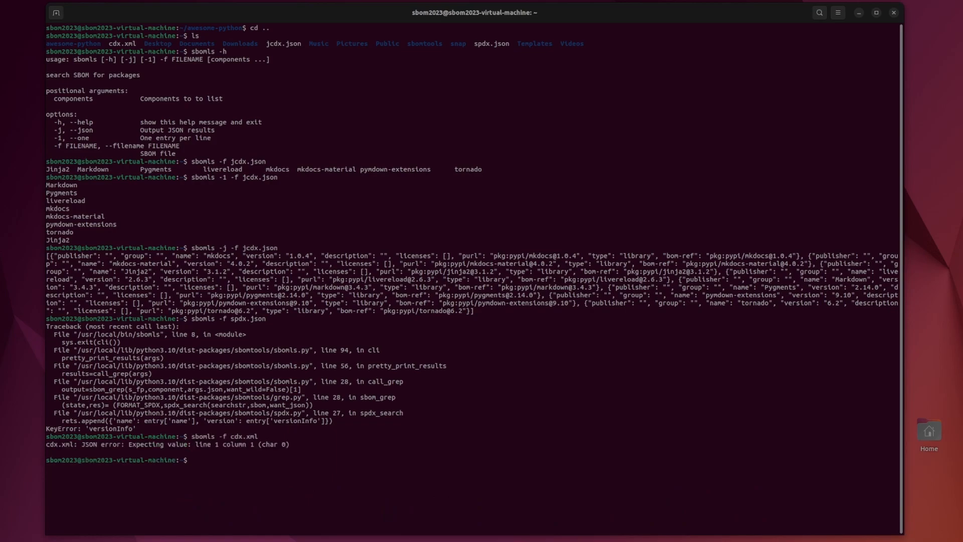
left_click_drag(82, 444, 237, 444)
type("sbomgrep")
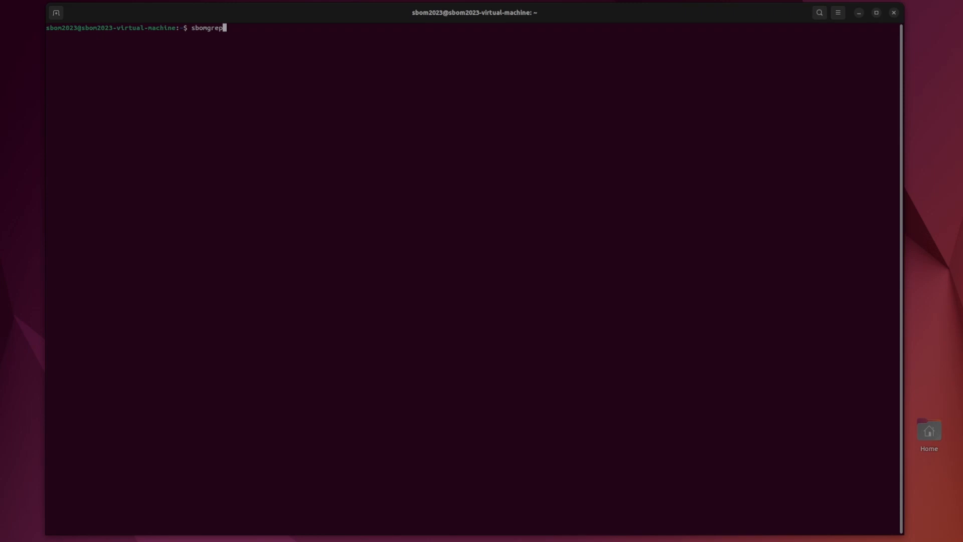
Show sbomgrep help and search jcdx.json with pattern \w to list all packages.
key("BackSpace")
type(" -h")
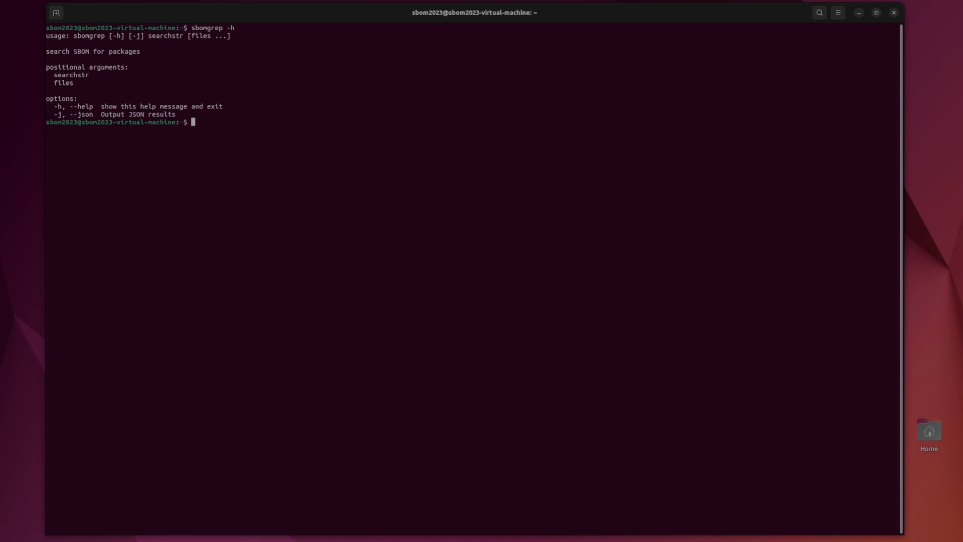
double_click(90, 36)
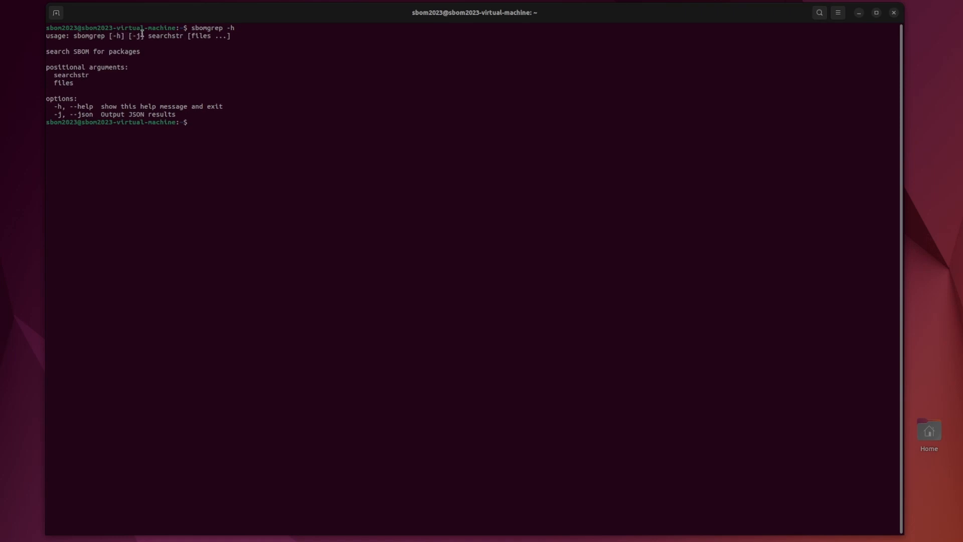
double_click(166, 36)
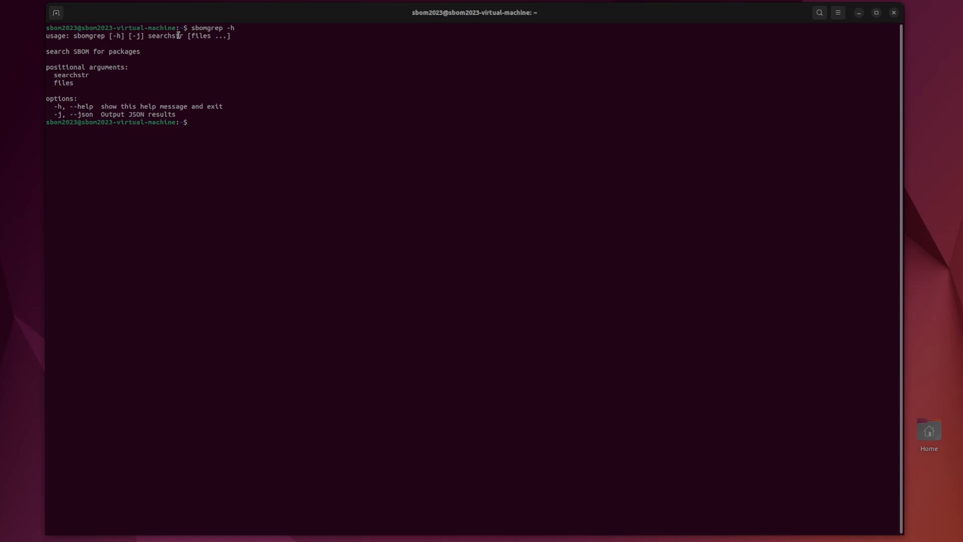
double_click(205, 36)
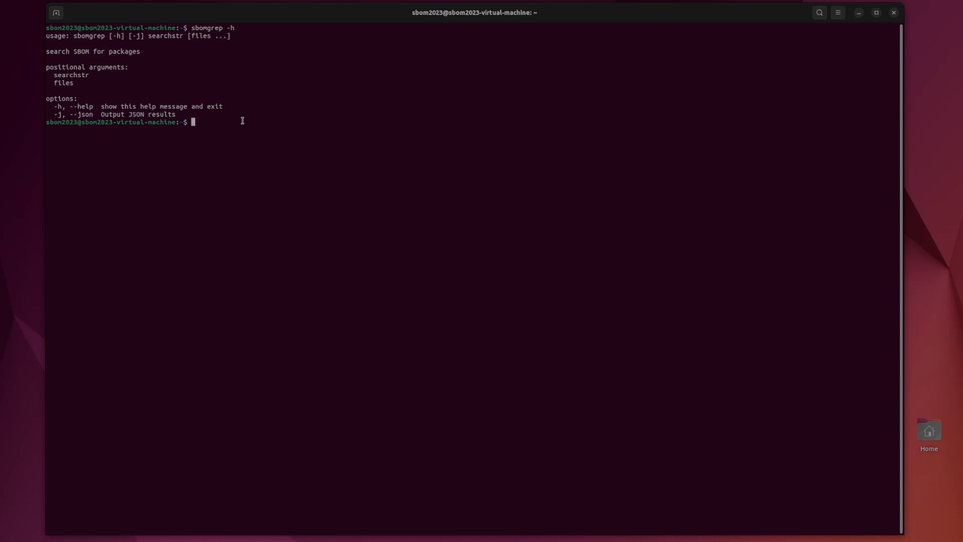
type("sbomgrep")
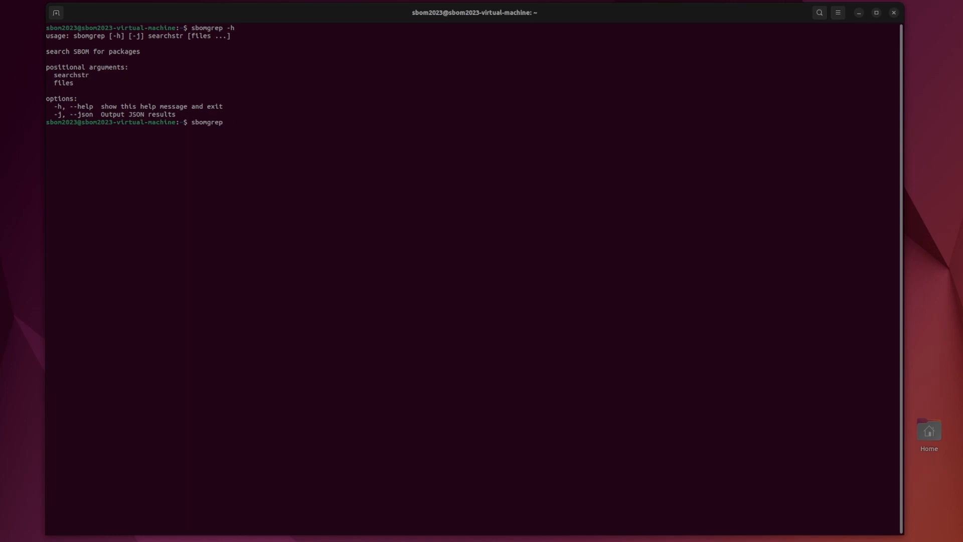
type("\\w")
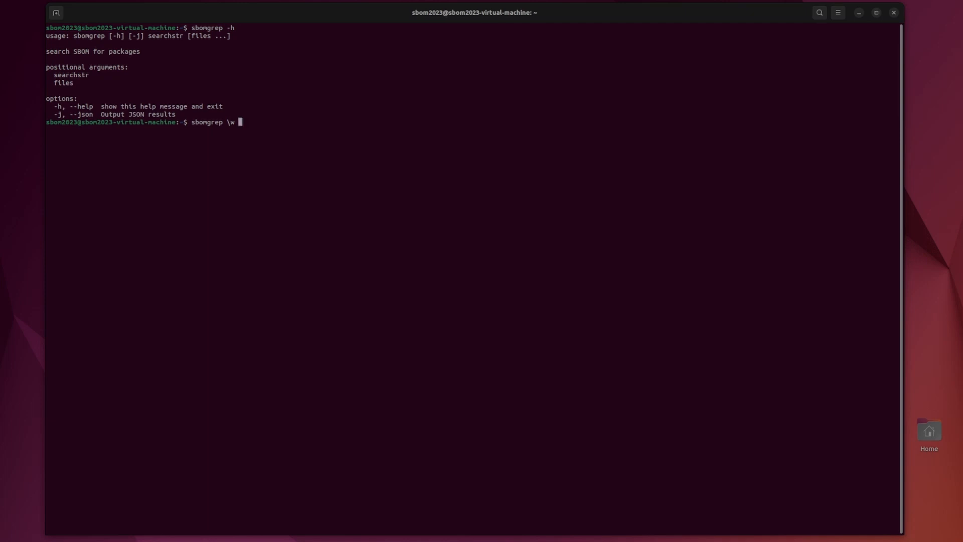
type("js")
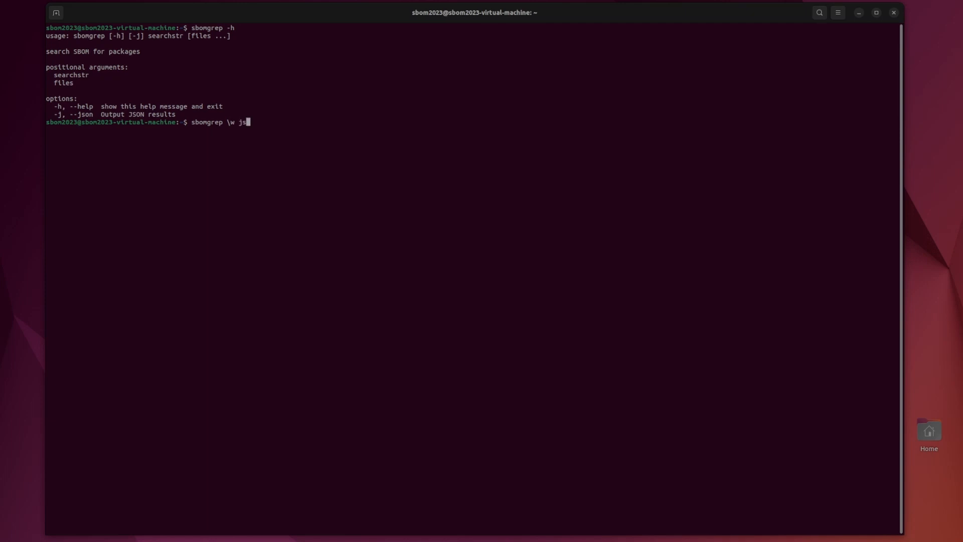
type("cdx.json")
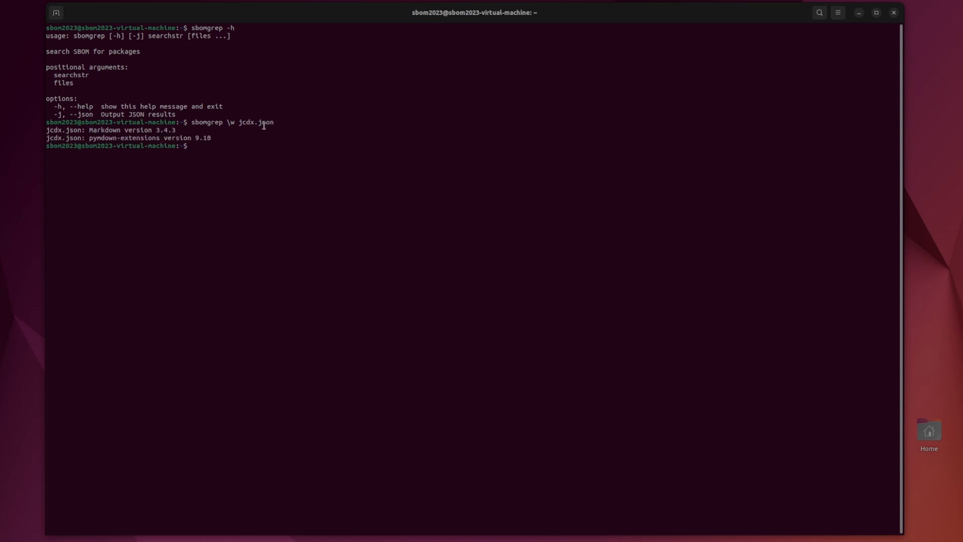
Search jcdx.json for py, Py and [pP]y, matching pymdown-extensions 9.10 and Pygments 2.14.0.
double_click(104, 130)
type("sbomgrep py jcdx.json")
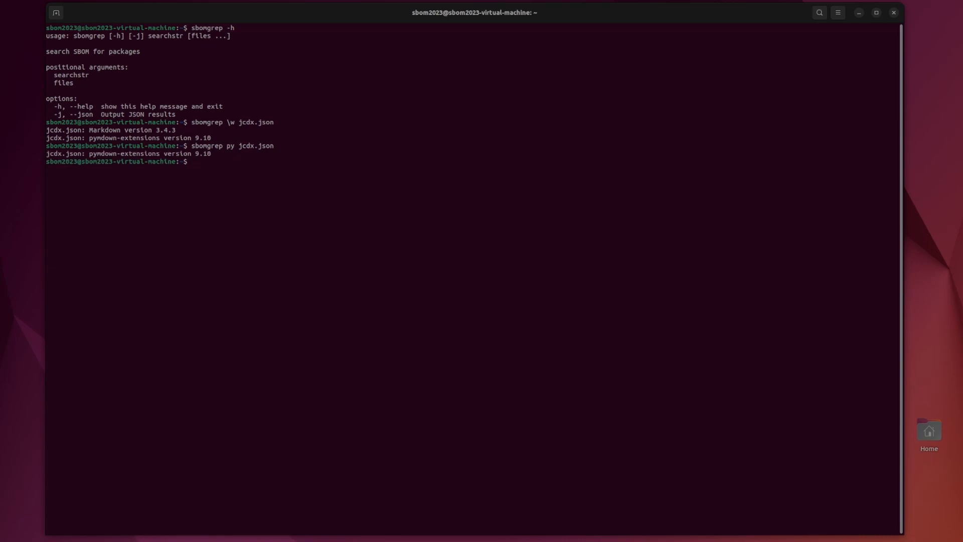
double_click(103, 153)
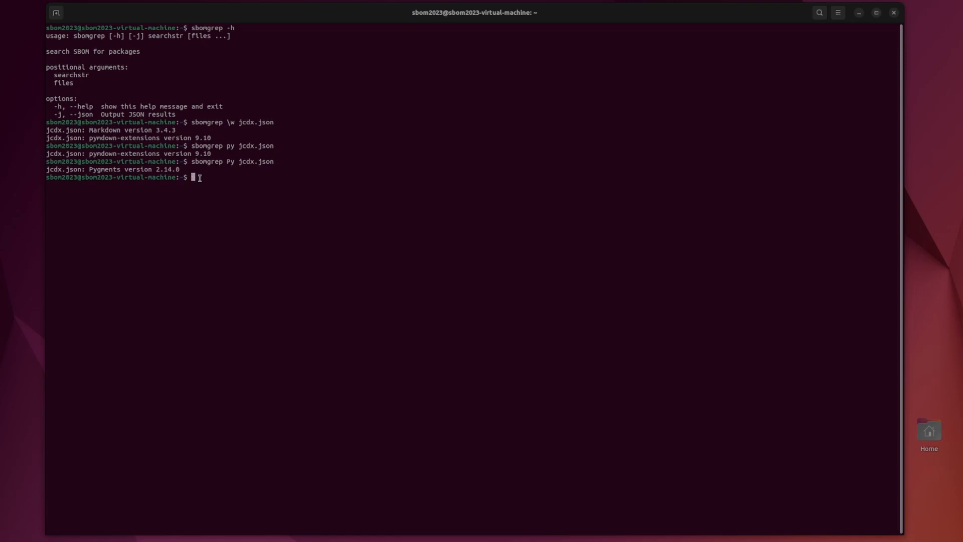
type("sbomgrep Py jcdx.json D")
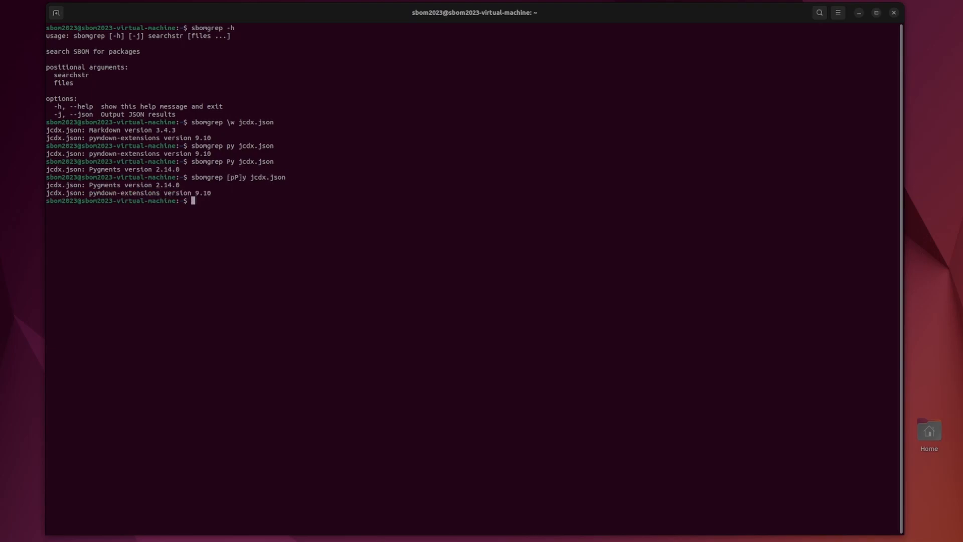
double_click(105, 185)
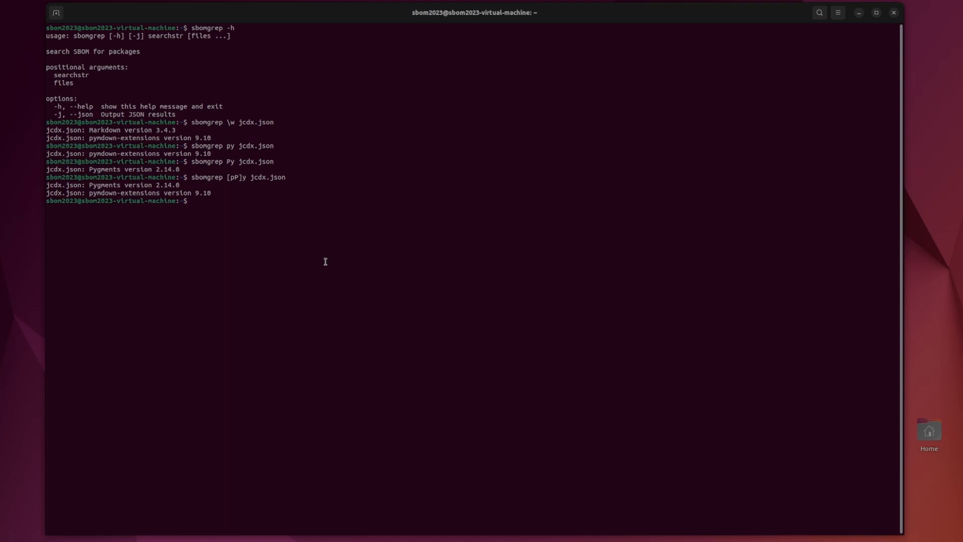
Show sbomupdate -h and highlight the component name and version options in its usage line.
type("sbomupdate -h")
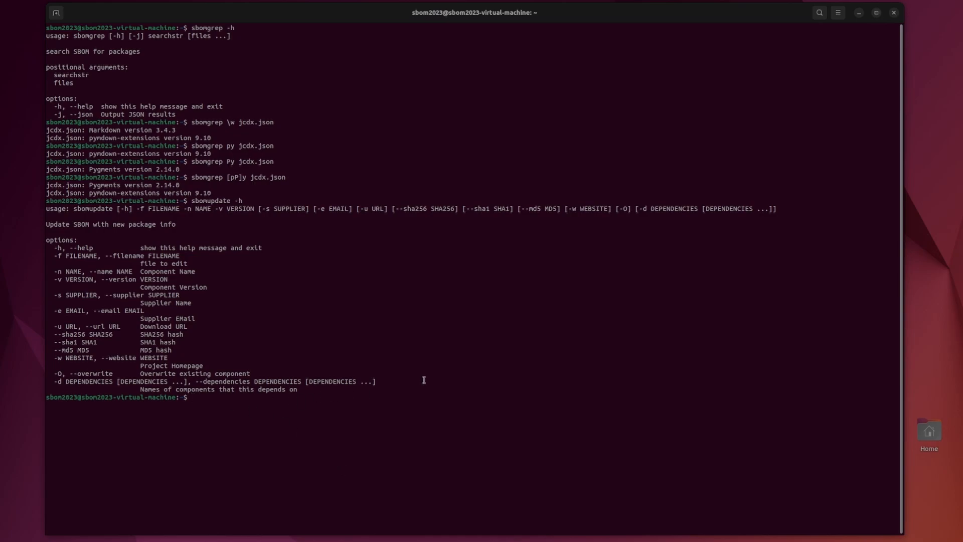
mouse_move(239, 319)
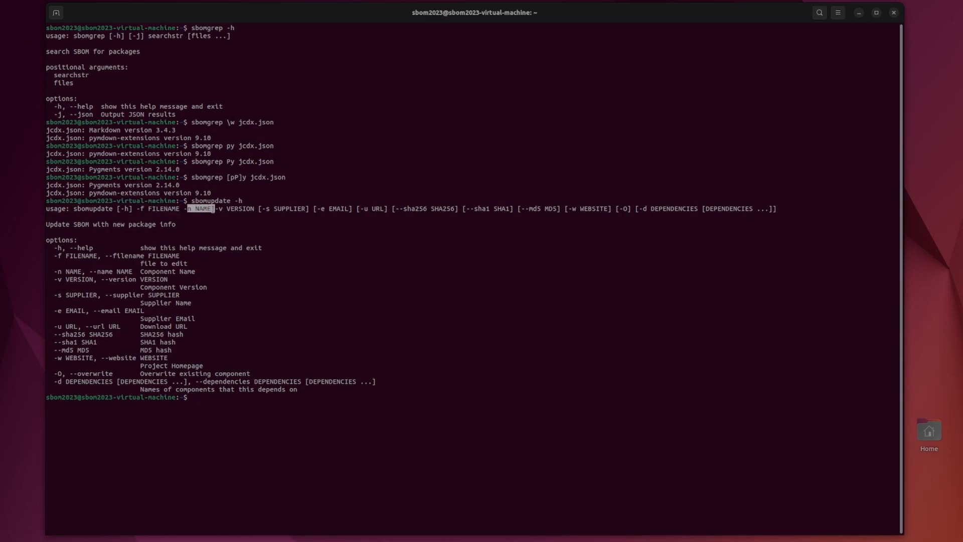
double_click(239, 208)
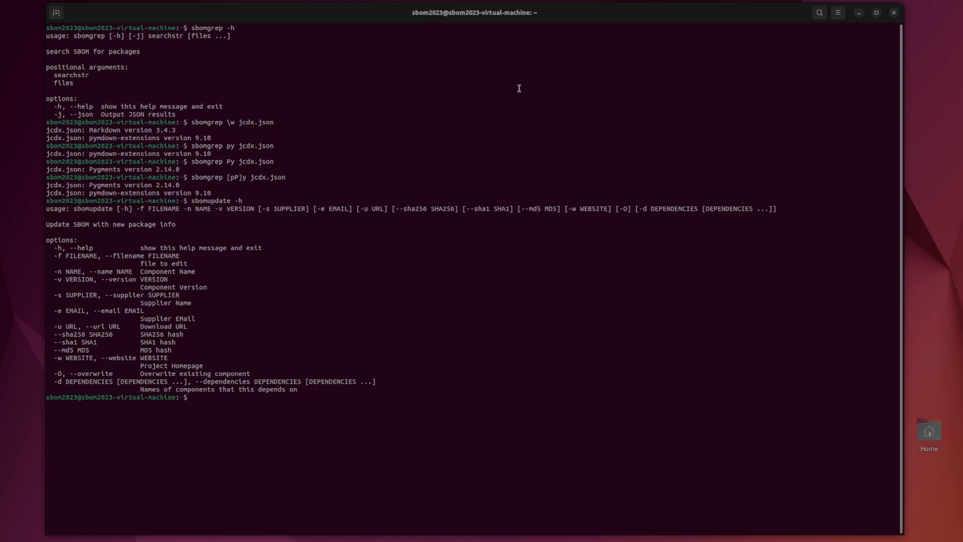
left_click_drag(275, 208, 331, 208)
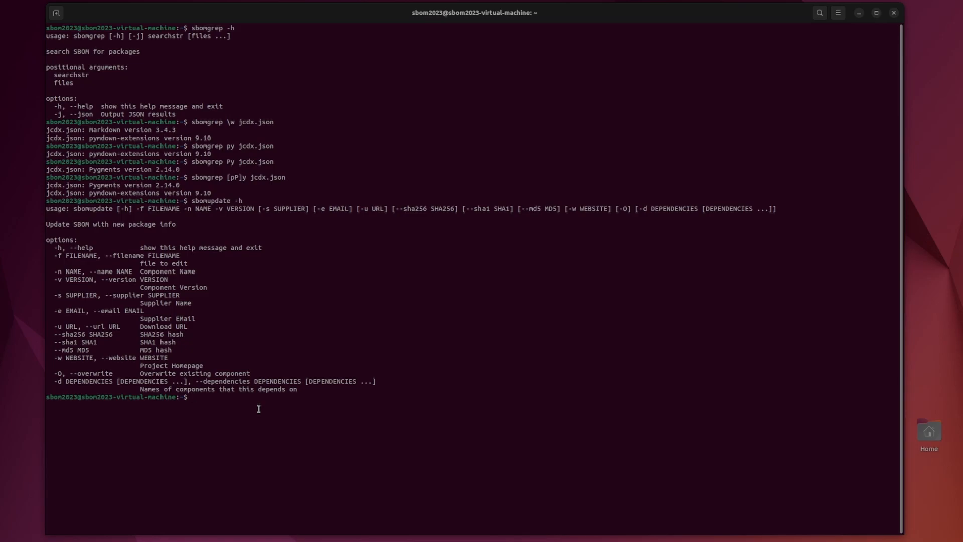
Add component testname at version 3.3 to jcdx.json with sbomupdate.
type("sbomupdate -f")
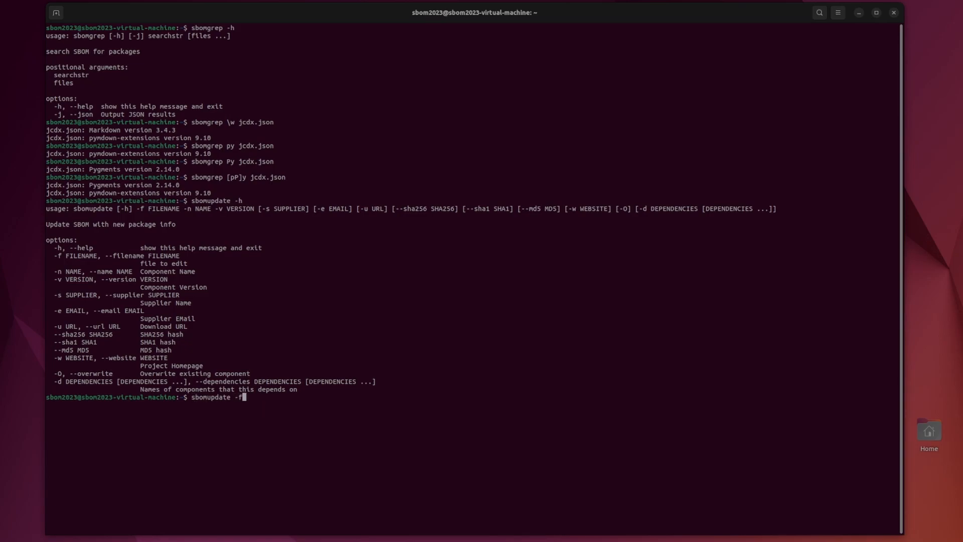
type("json")
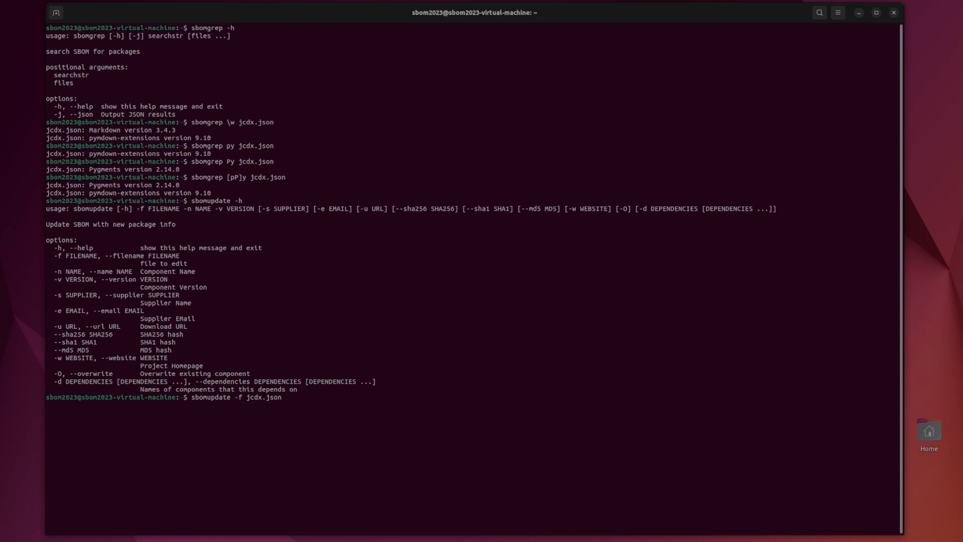
type("-n tes")
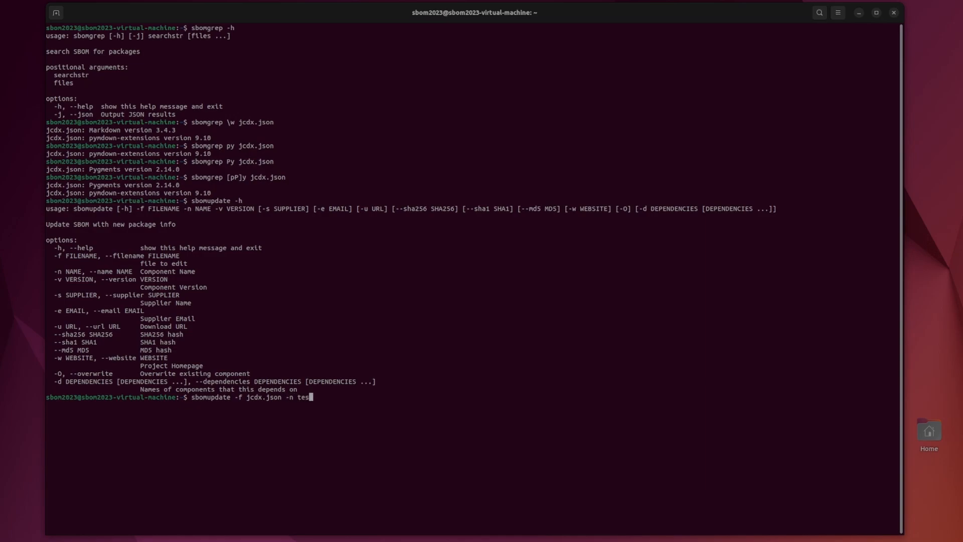
type("tname -v 3.3")
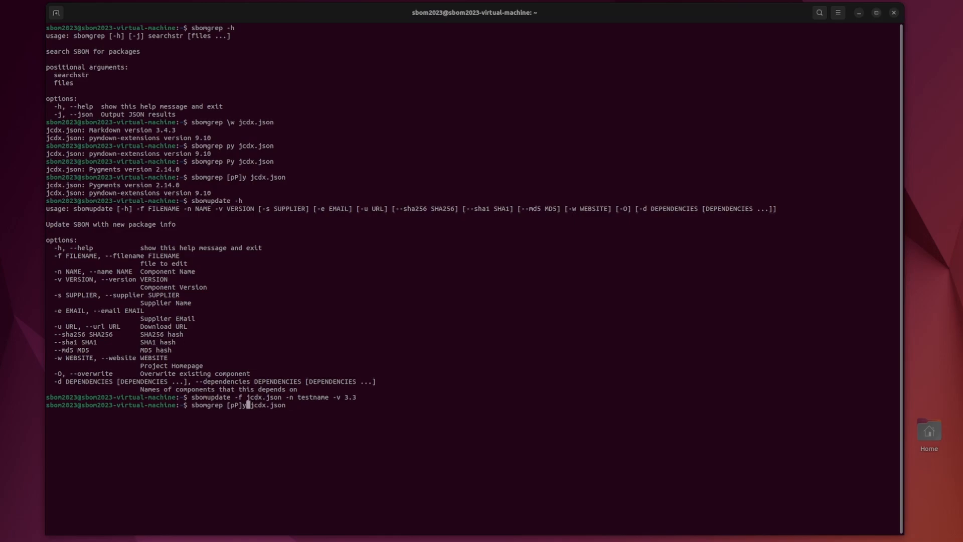
Confirm testname is present with sbomgrep test jcdx.json and cat jcdx.json.
type("test")
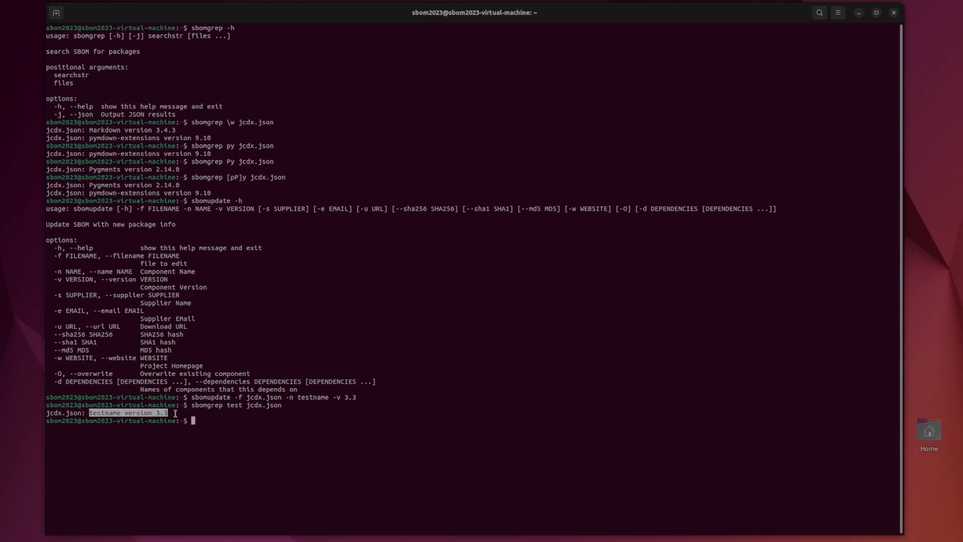
type("cat jcdx.json")
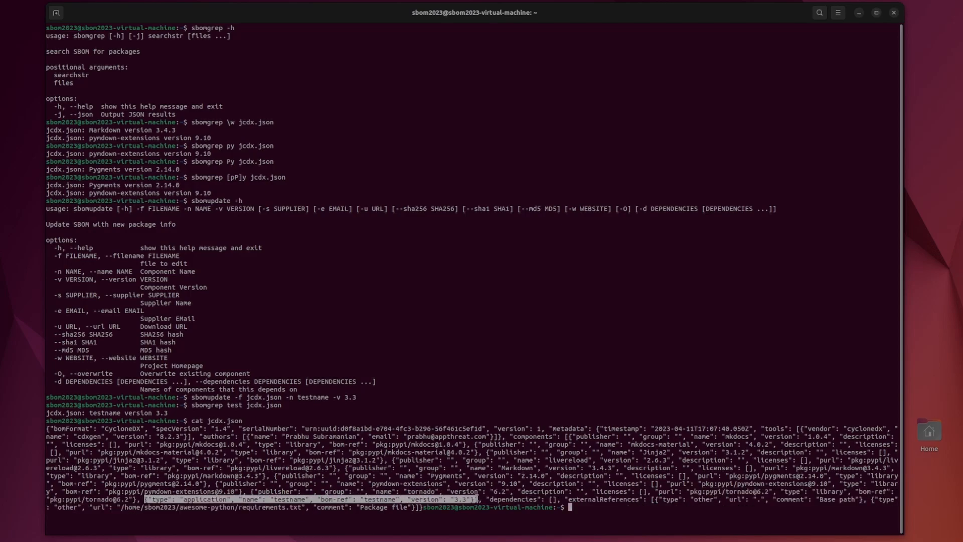
mouse_move(582, 520)
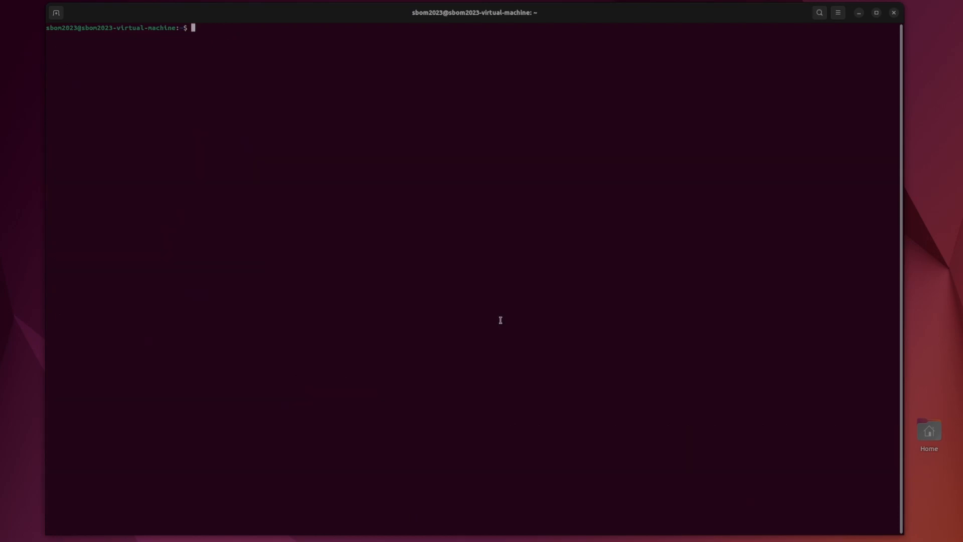
Show sbomrm -h with its file, recurse and component name options.
type("sbomrm -h")
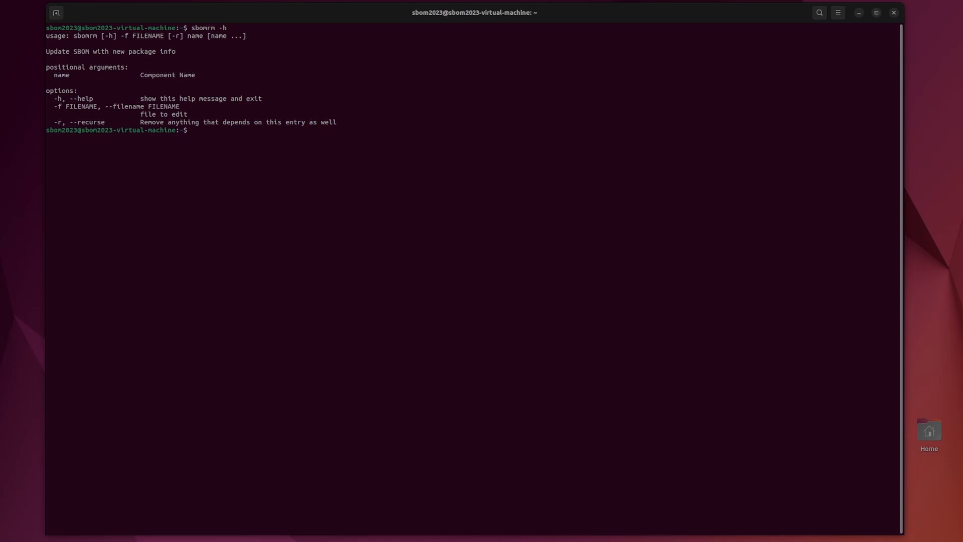
mouse_move(511, 251)
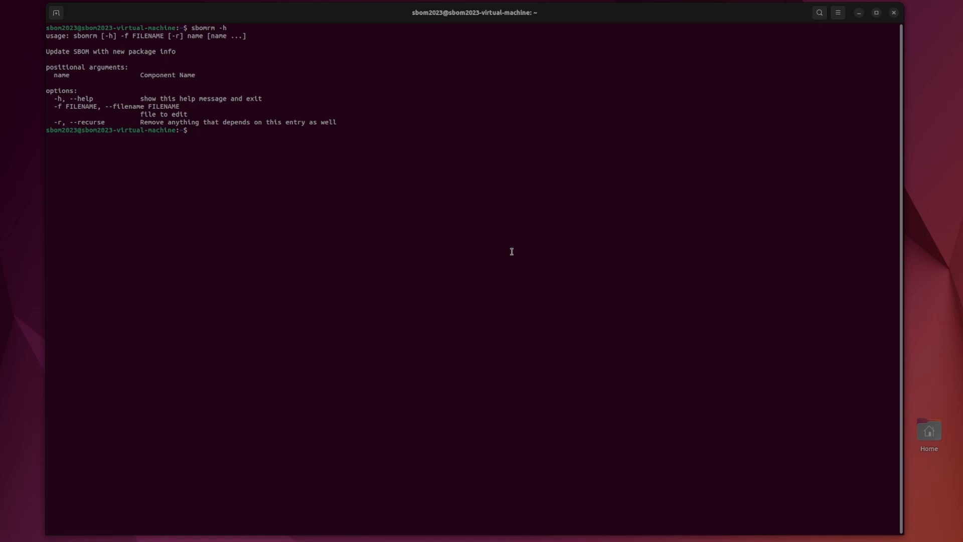
Remove the testname component from jcdx.json with sbomrm.
type("sbomrm -f j")
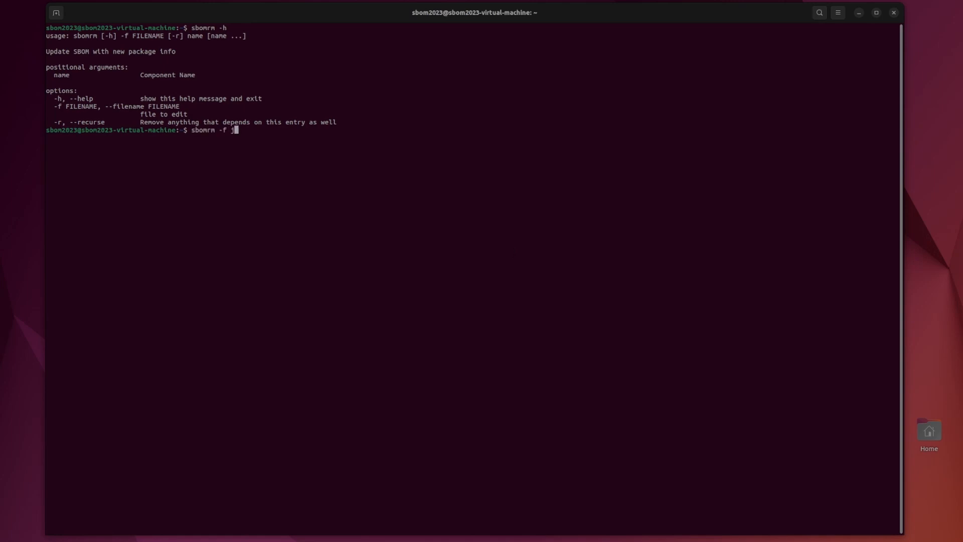
type("cdx.json")
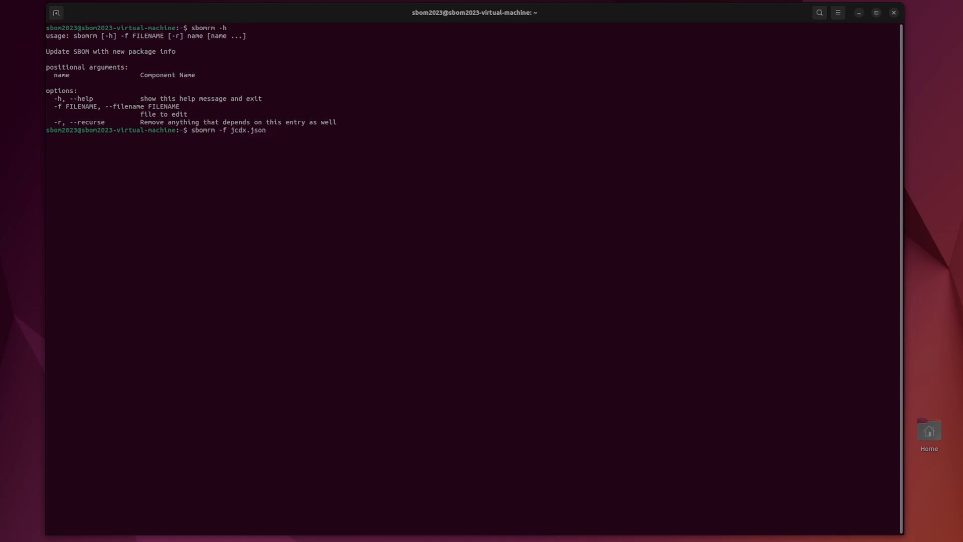
type("testname")
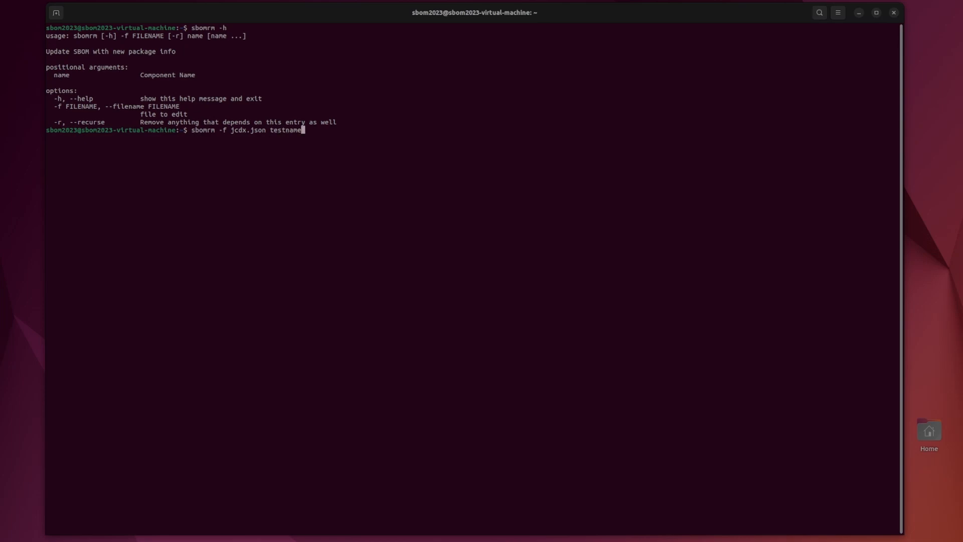
Verify removal with sbomgrep test jcdx.json, sbomrm -h and cat jcdx.json.
type("sbomgrep test jcdx.json")
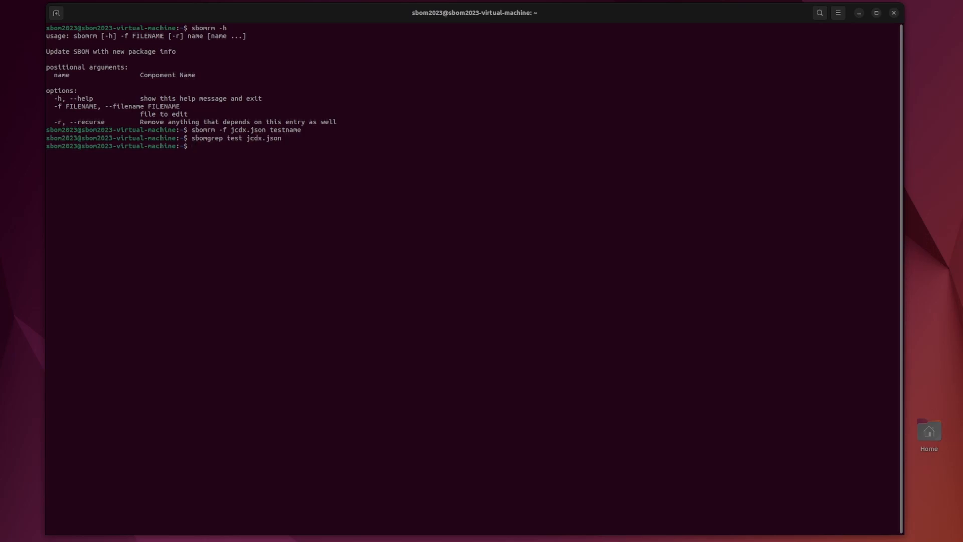
type("sbomrm -h")
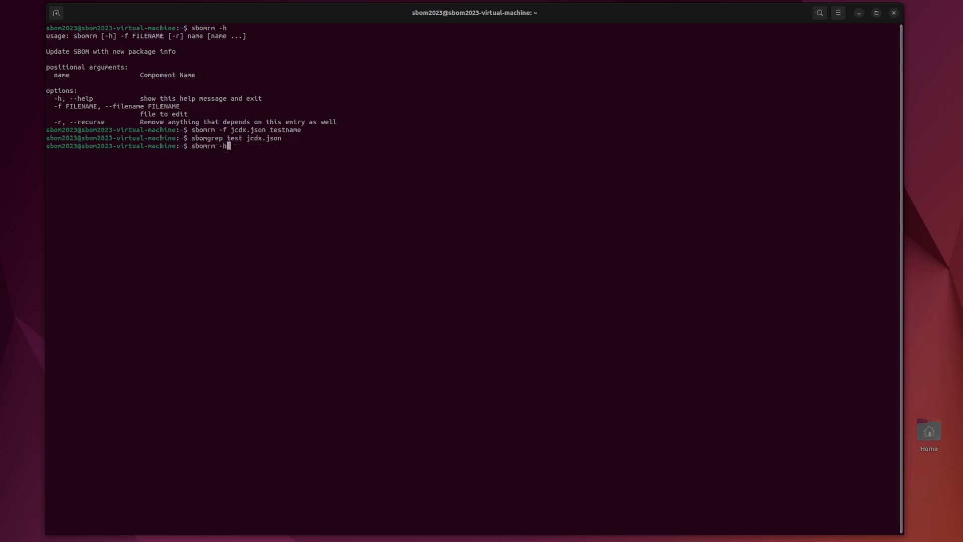
type("cat jcdx.json")
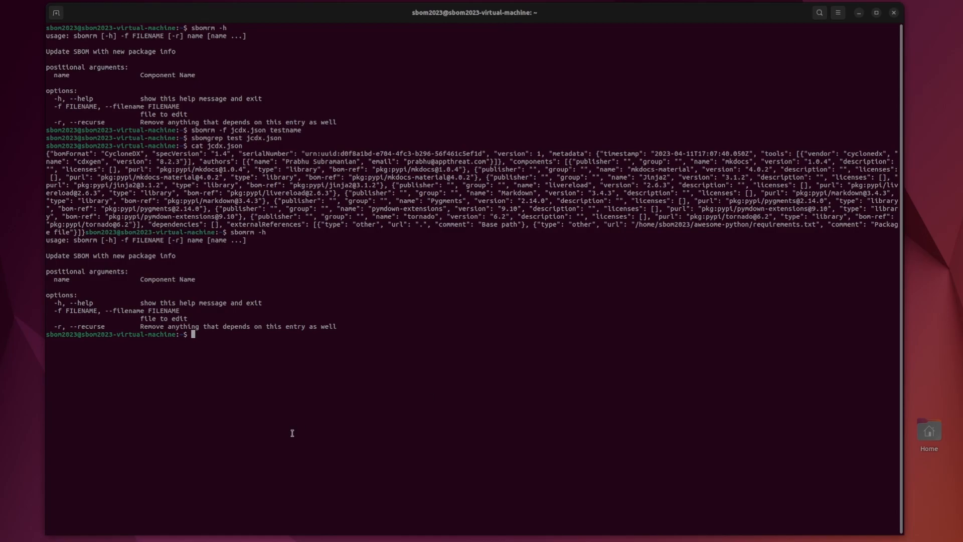
mouse_move(304, 429)
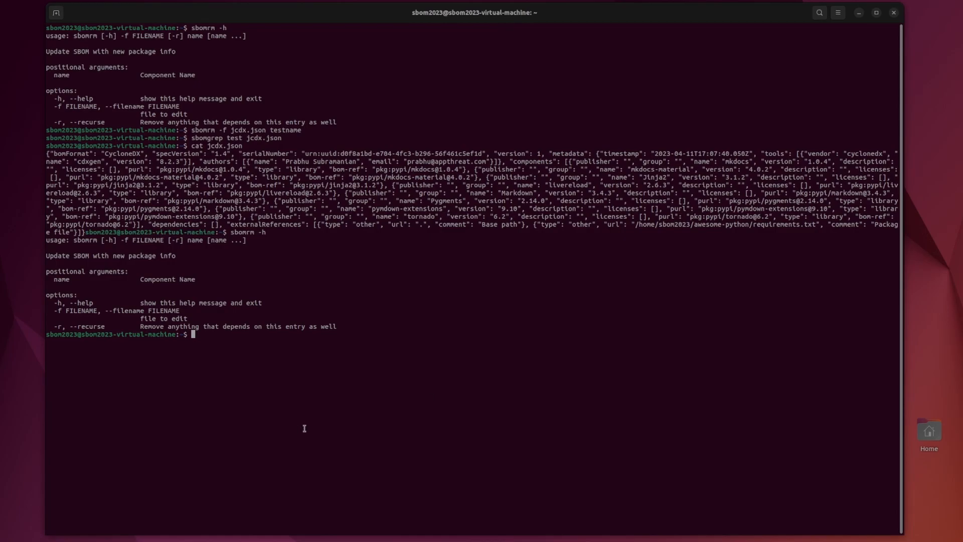